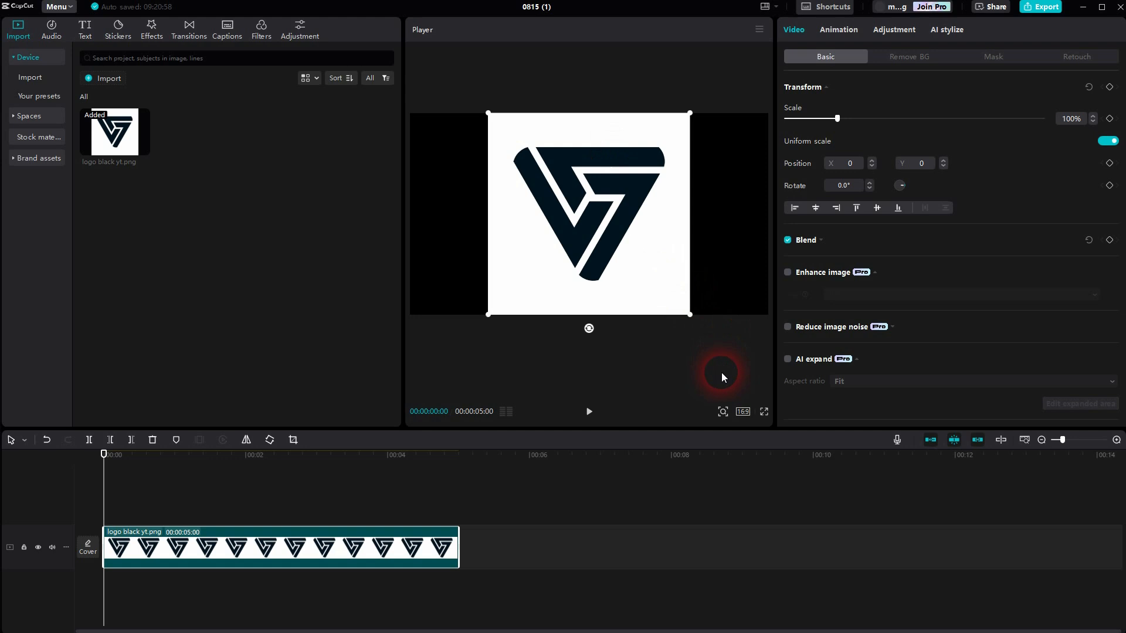
Scale the selected logo clip down to 75% in Basic Transform
{"action": "left_click", "coordinate": [743, 411]}
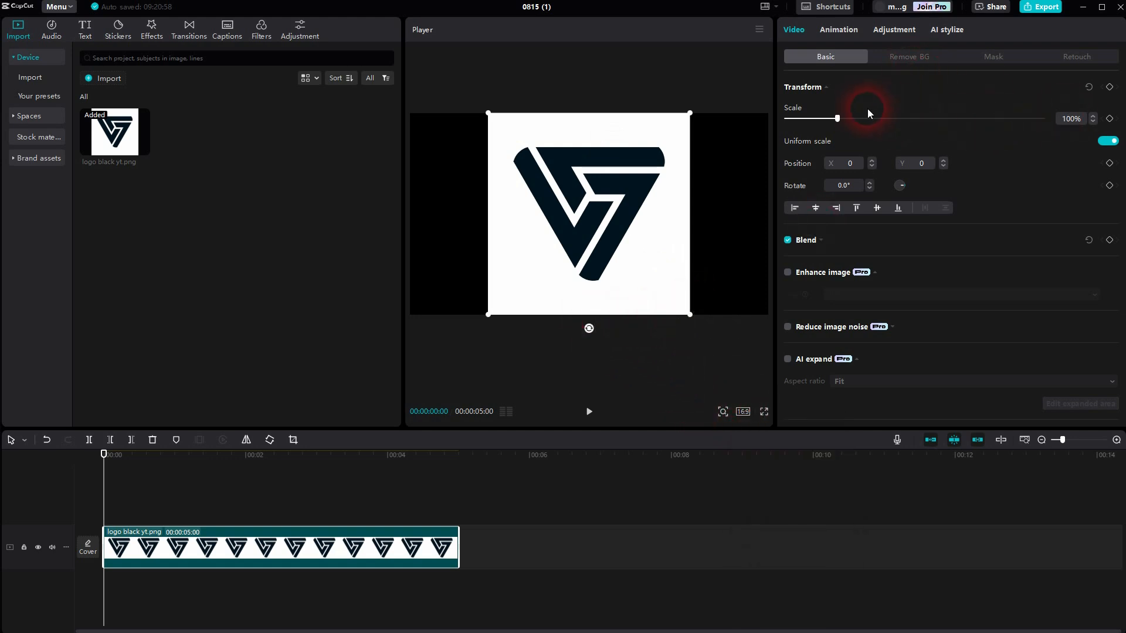
{"action": "left_click_drag", "start_coordinate": [836, 117], "coordinate": [824, 117]}
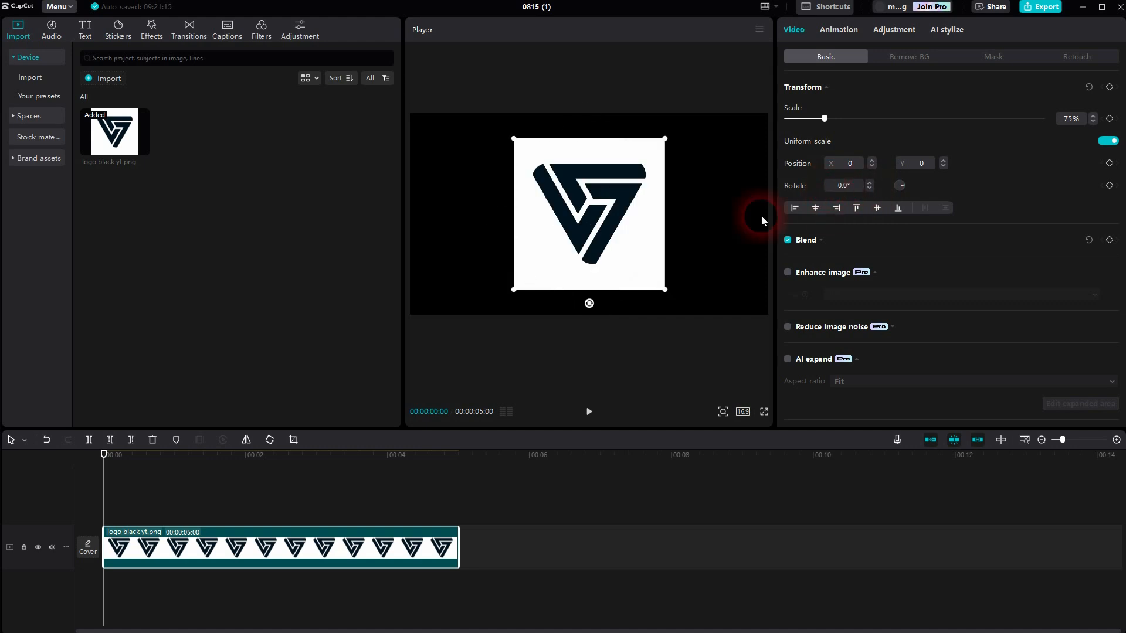
Add a Default text clip reading '+' coloured red over the logo, then reselect the logo
{"action": "left_click", "coordinate": [85, 26]}
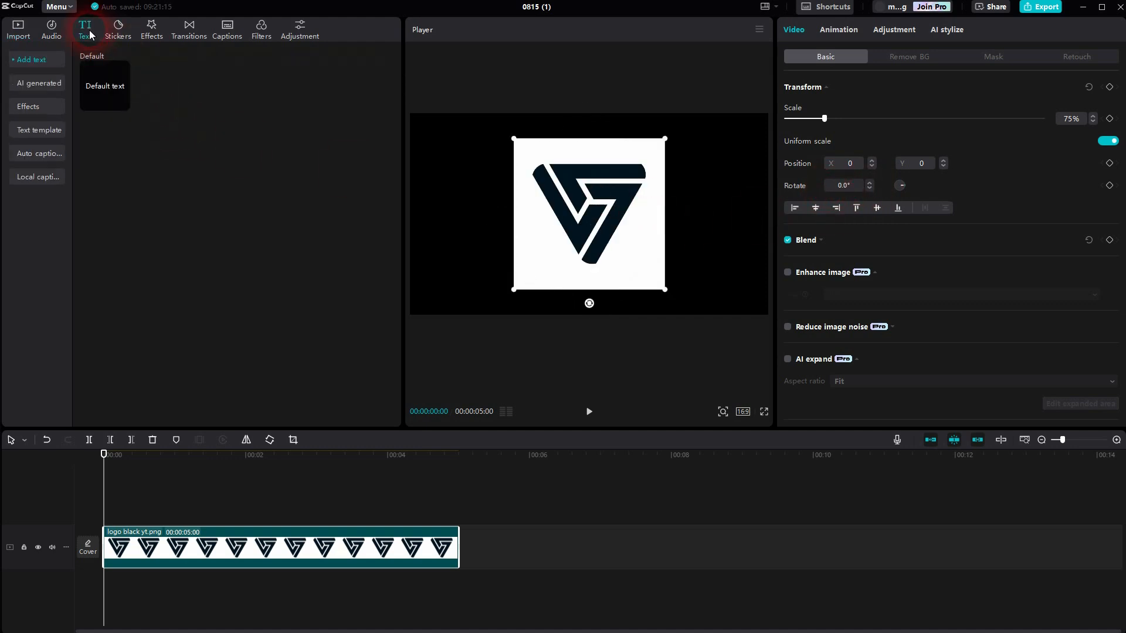
{"action": "left_click", "coordinate": [104, 85]}
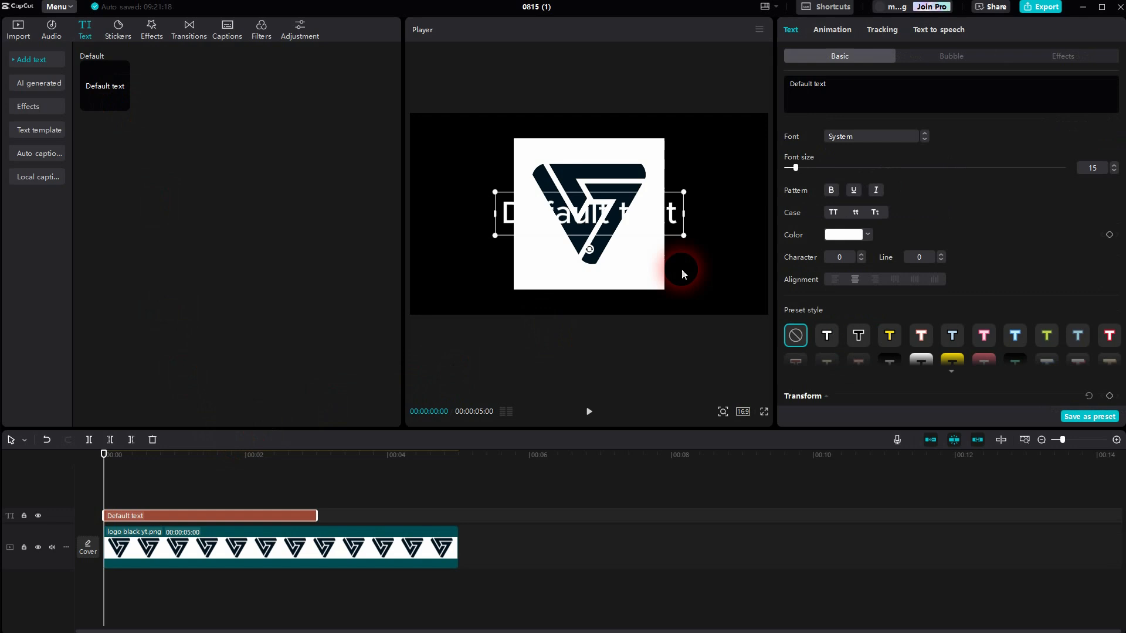
{"action": "left_click", "coordinate": [808, 85]}
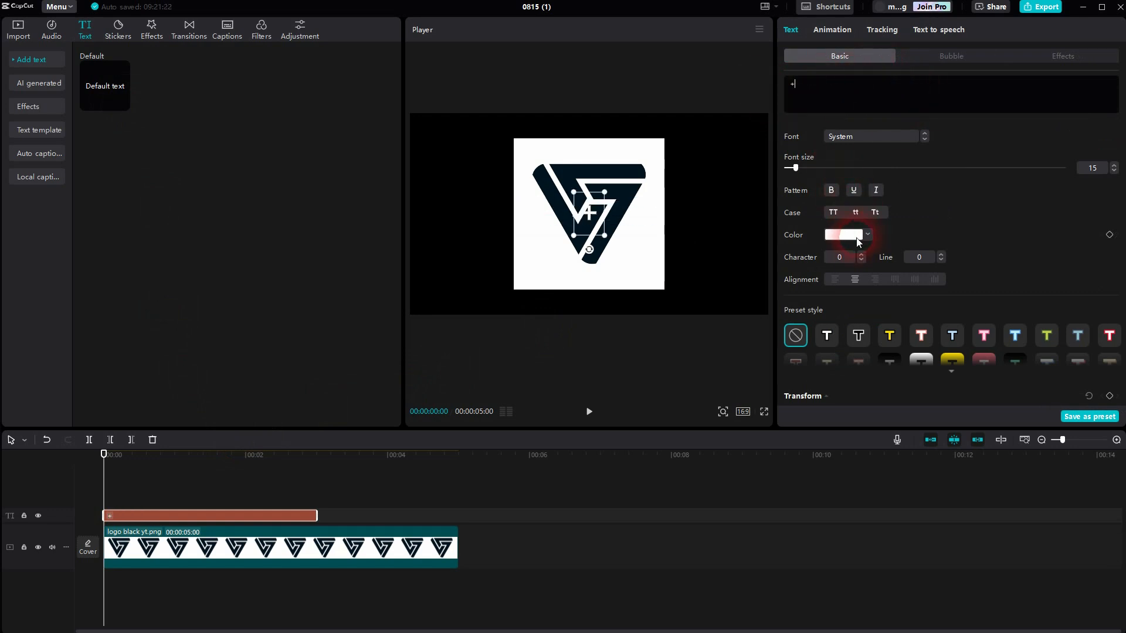
{"action": "left_click", "coordinate": [845, 234]}
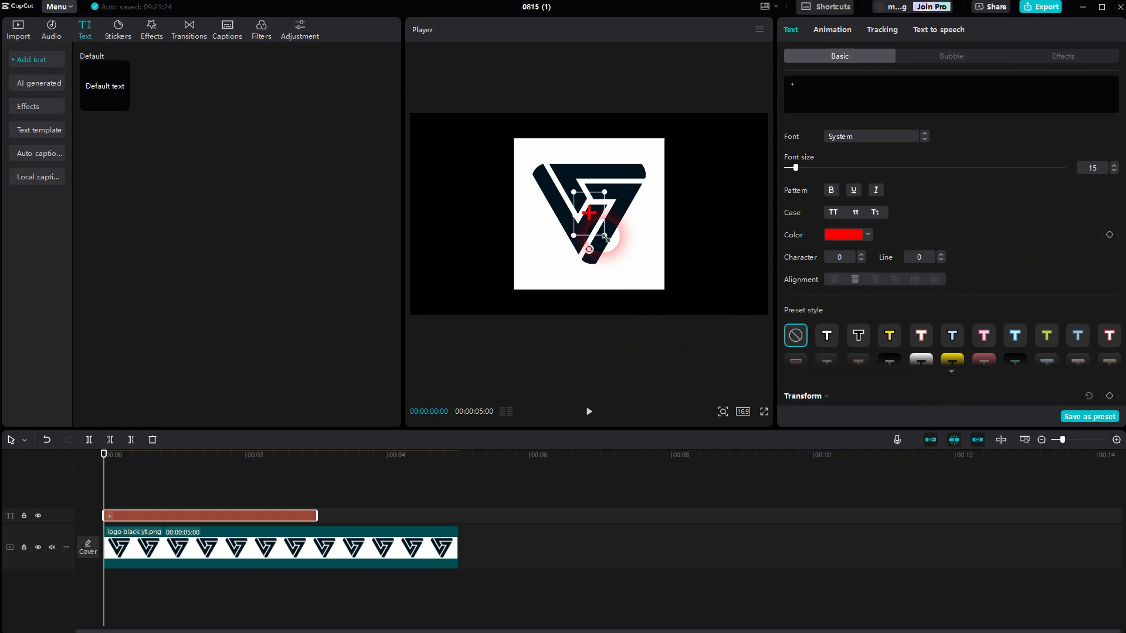
{"action": "left_click", "coordinate": [279, 559]}
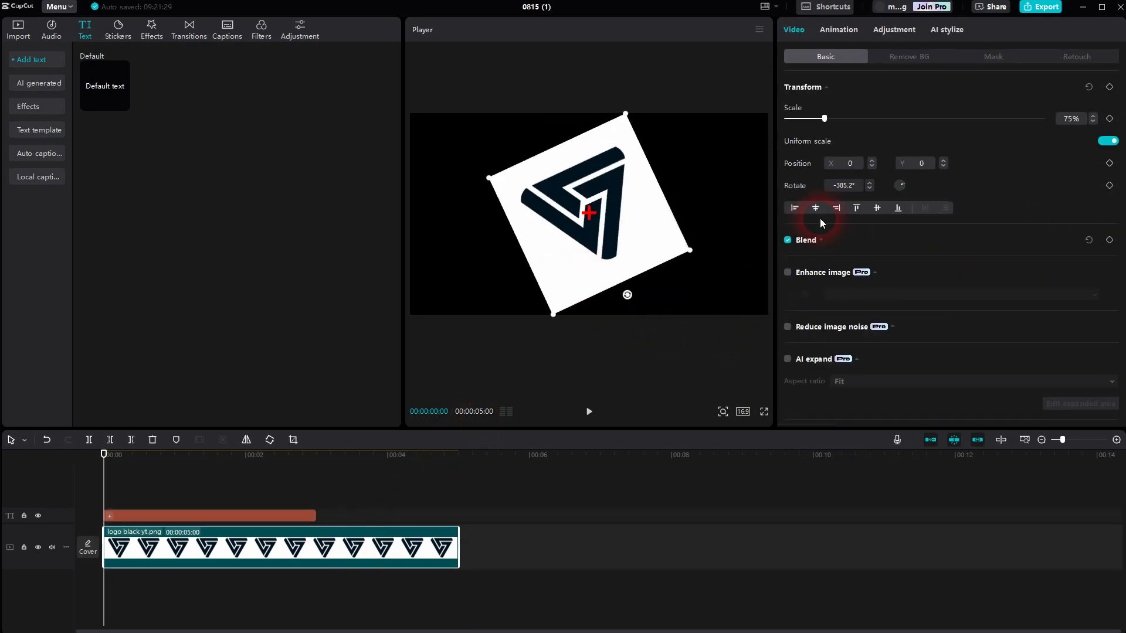
Reset the logo clip's Rotate value back to 0°
{"action": "left_click", "coordinate": [870, 185]}
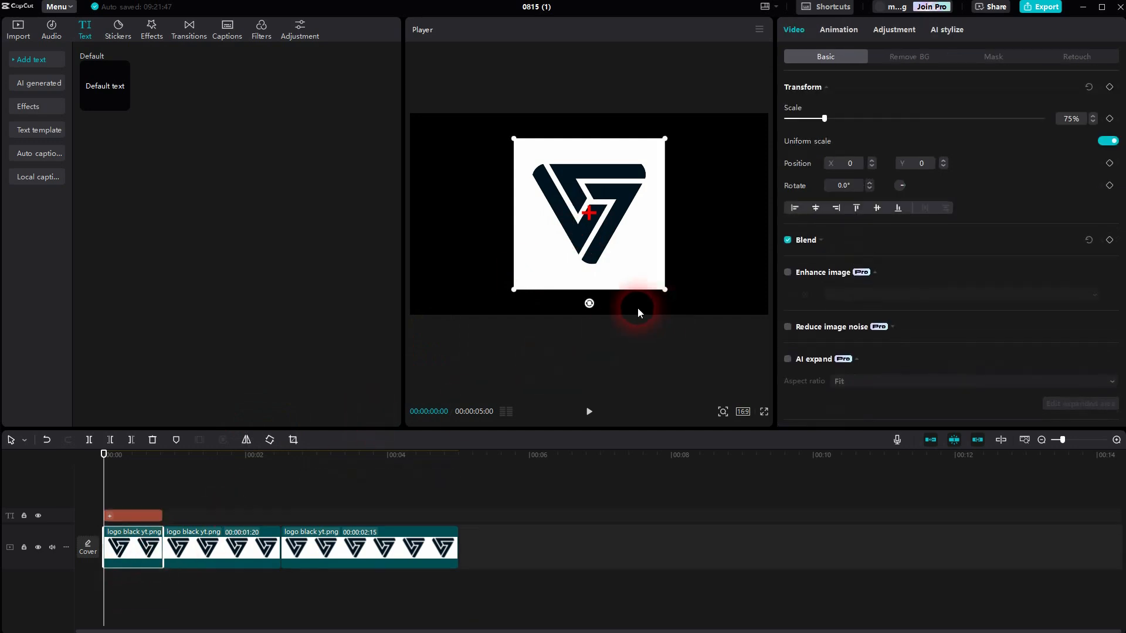
Rotate the logo in the Player to check where its pivot point sits
{"action": "left_click_drag", "start_coordinate": [639, 312], "coordinate": [545, 324]}
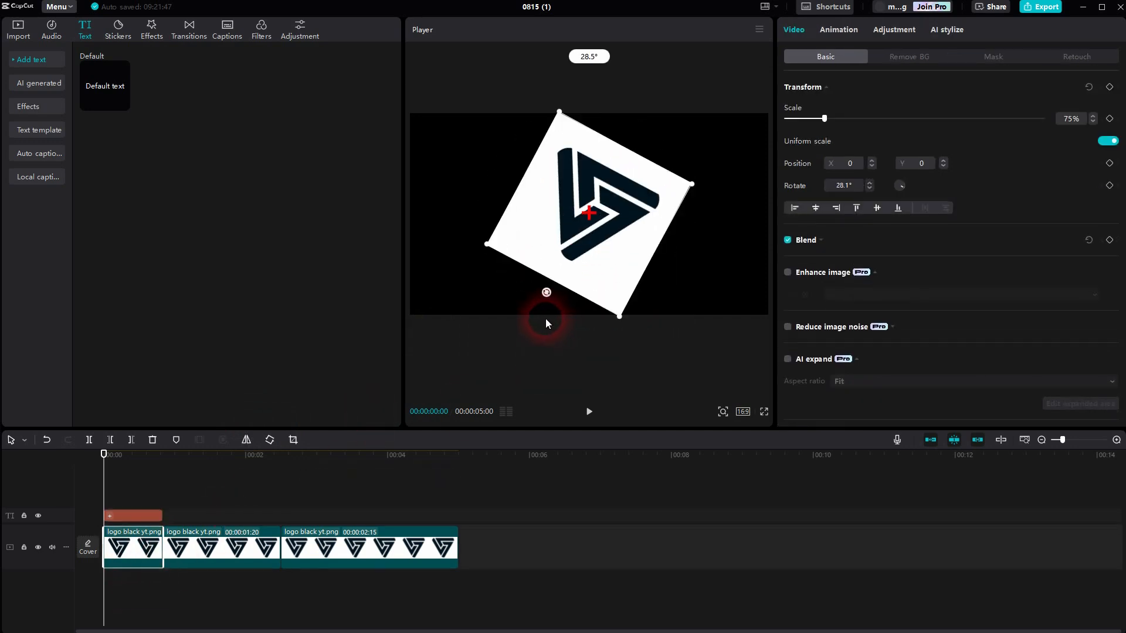
{"action": "left_click_drag", "start_coordinate": [546, 292], "coordinate": [527, 305]}
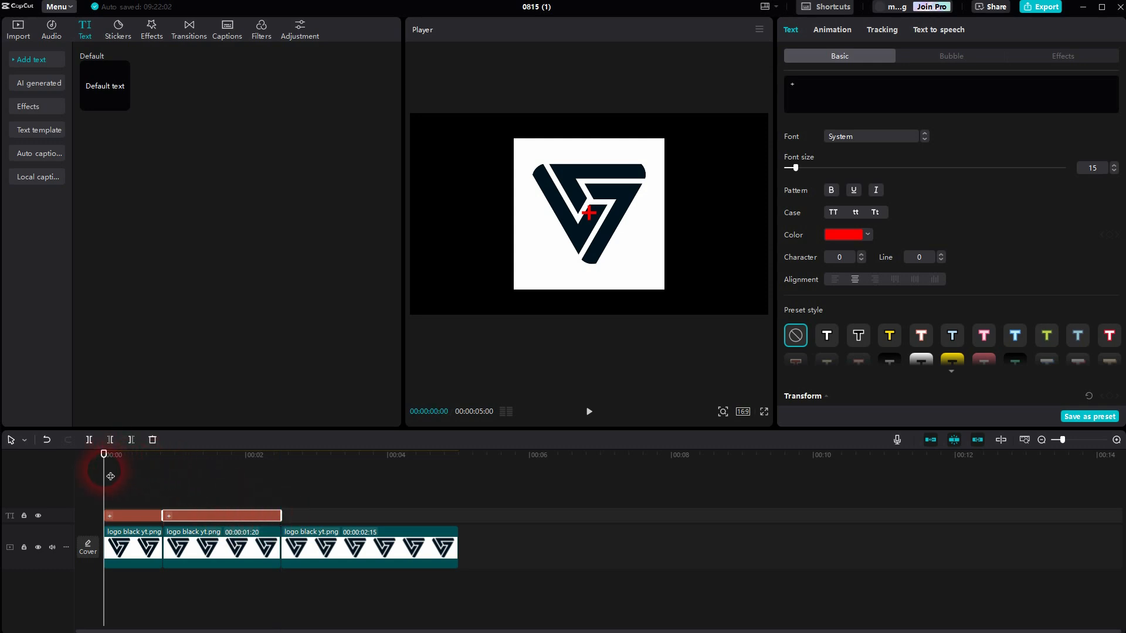
Move the second logo part up to Y 534 so its bottom tip meets the marker, then test-rotate it
{"action": "left_click", "coordinate": [195, 502]}
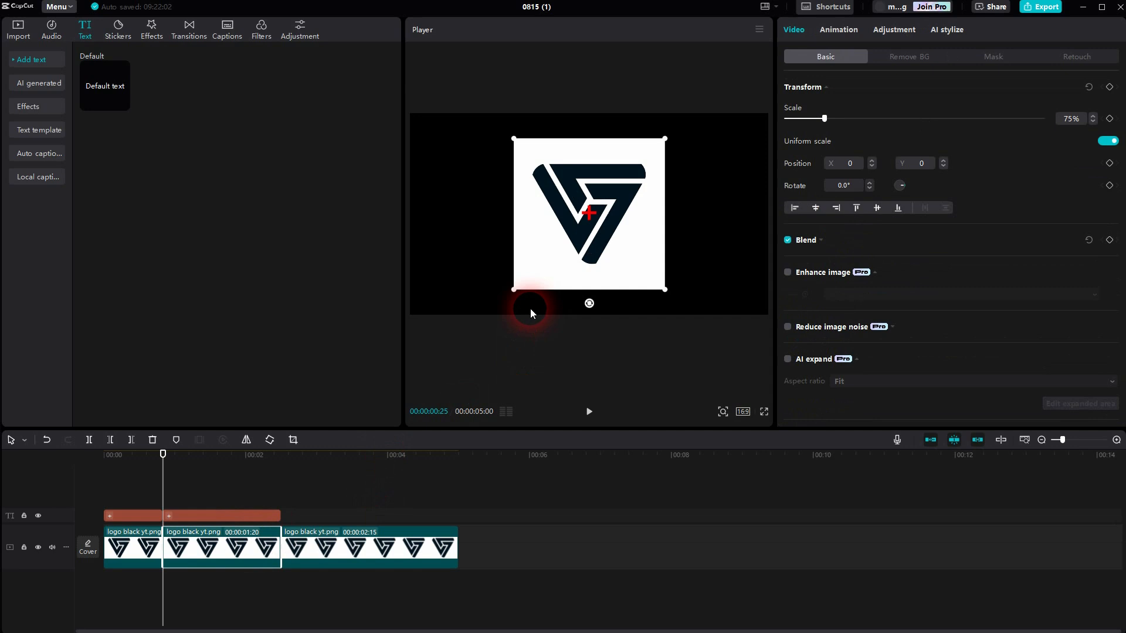
{"action": "left_click_drag", "start_coordinate": [531, 314], "coordinate": [621, 217]}
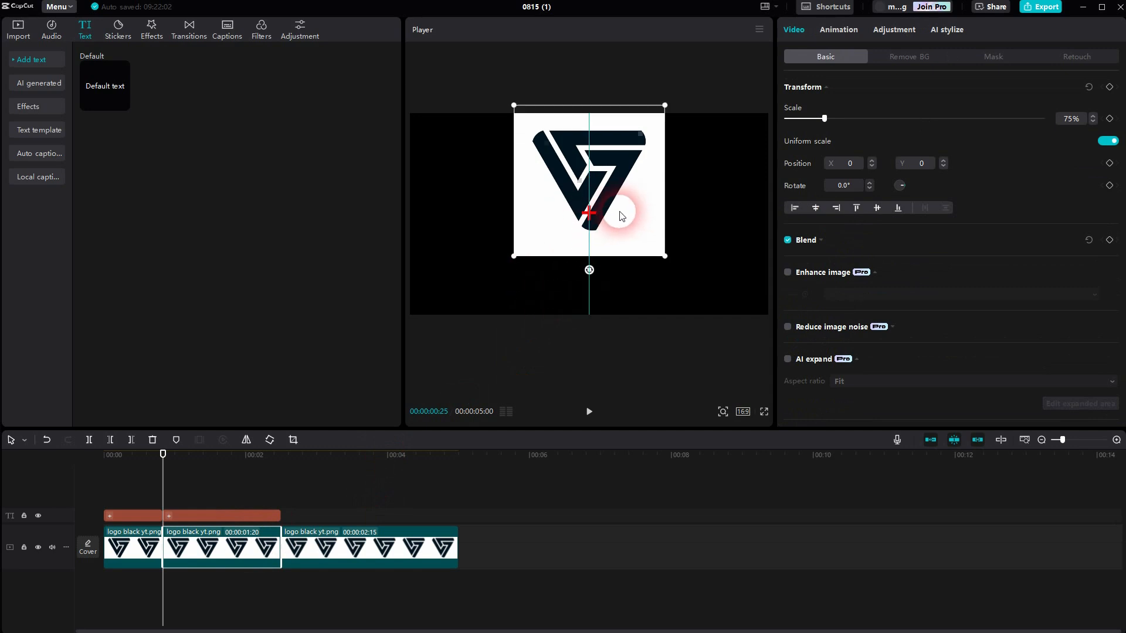
{"action": "left_click_drag", "start_coordinate": [622, 216], "coordinate": [628, 177]}
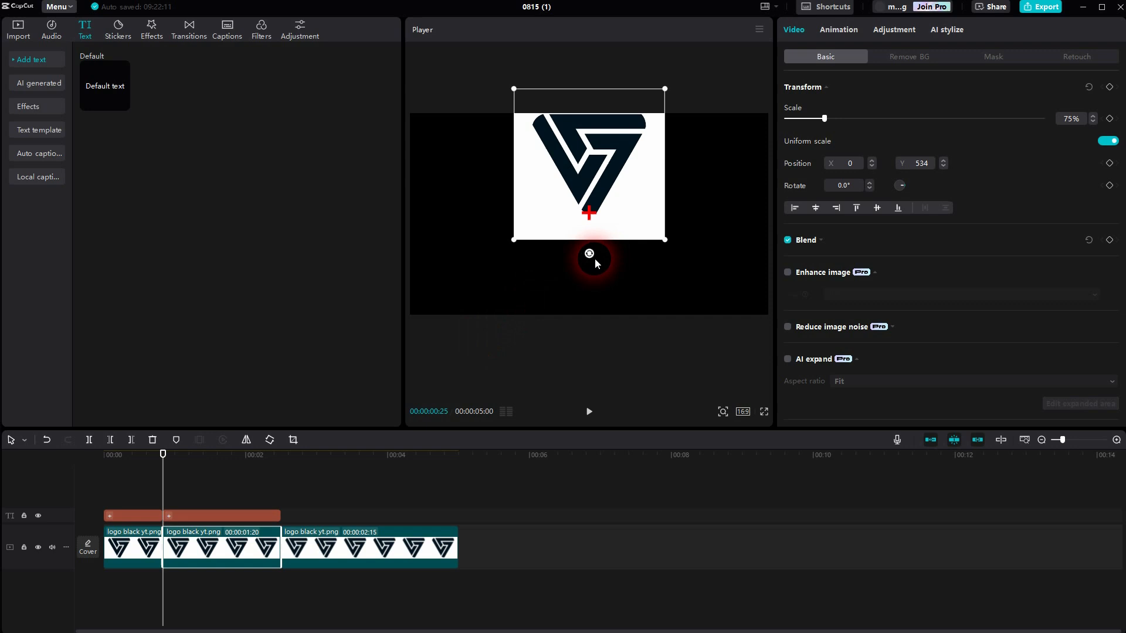
{"action": "left_click_drag", "start_coordinate": [589, 252], "coordinate": [768, 218]}
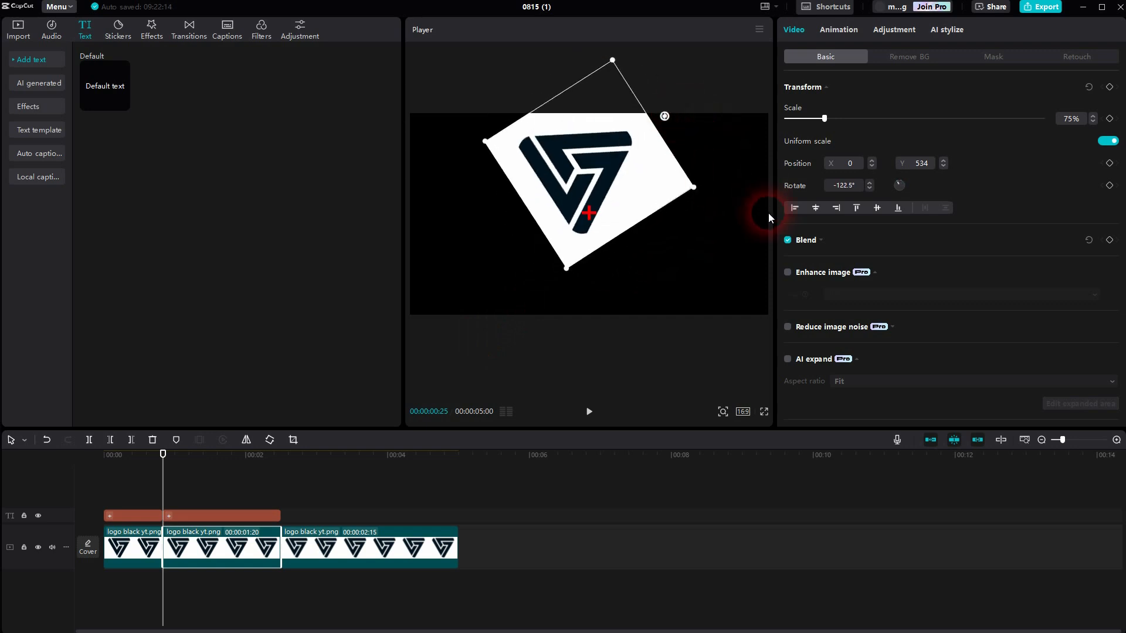
Turn the second logo part into a compound clip and rotate it around the logo's bottom tip
{"action": "right_click", "coordinate": [178, 553]}
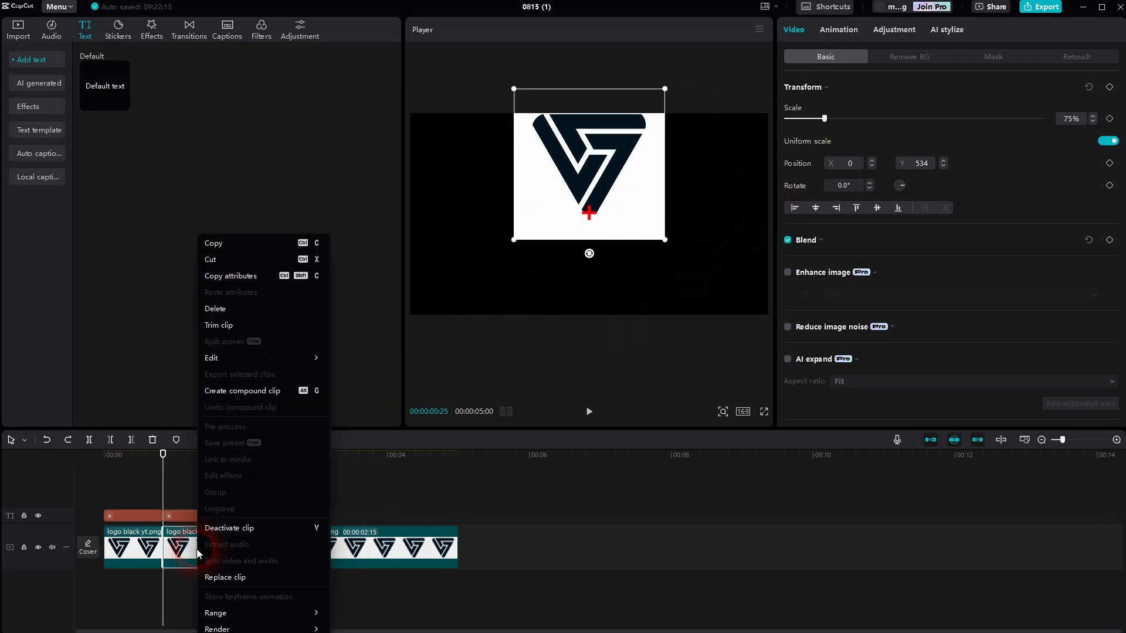
{"action": "left_click", "coordinate": [242, 391]}
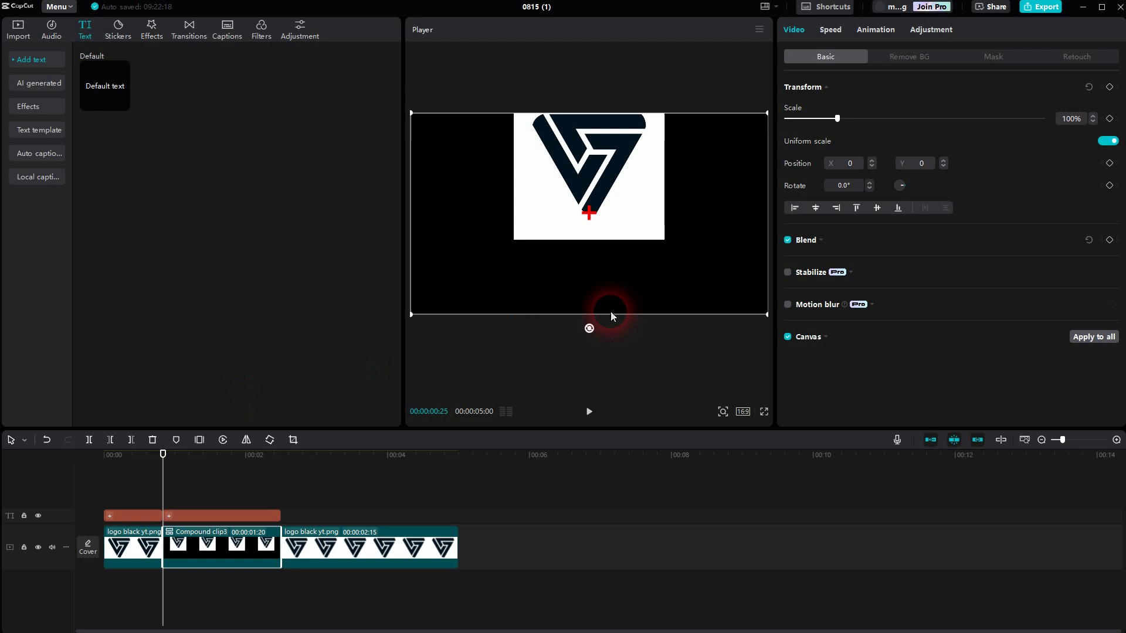
{"action": "left_click_drag", "start_coordinate": [588, 328], "coordinate": [420, 250]}
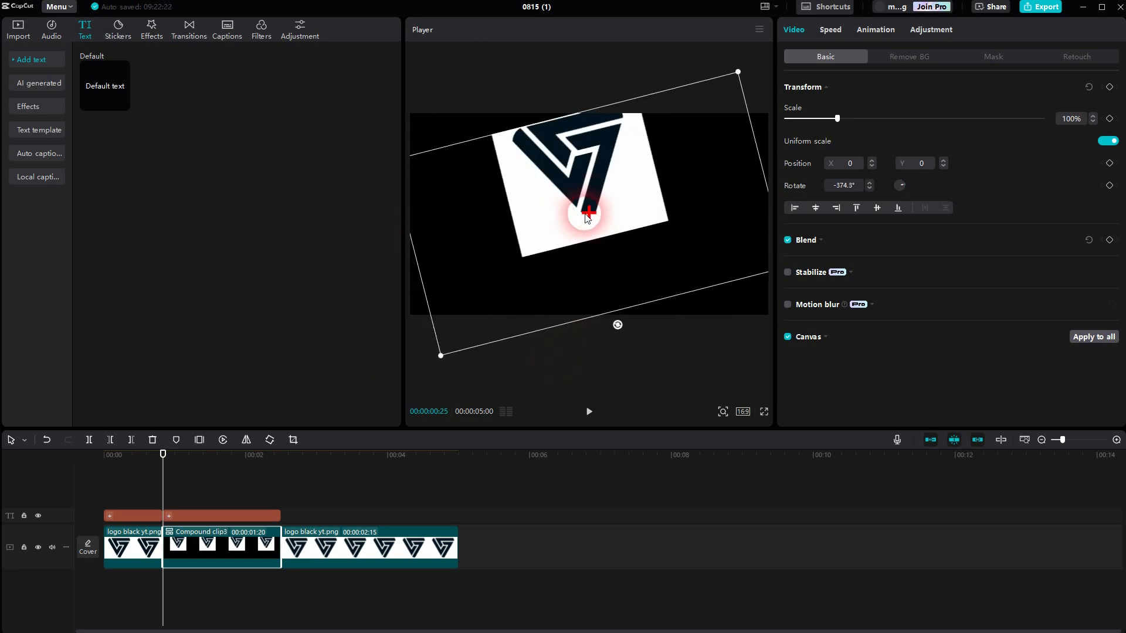
{"action": "left_click", "coordinate": [218, 516]}
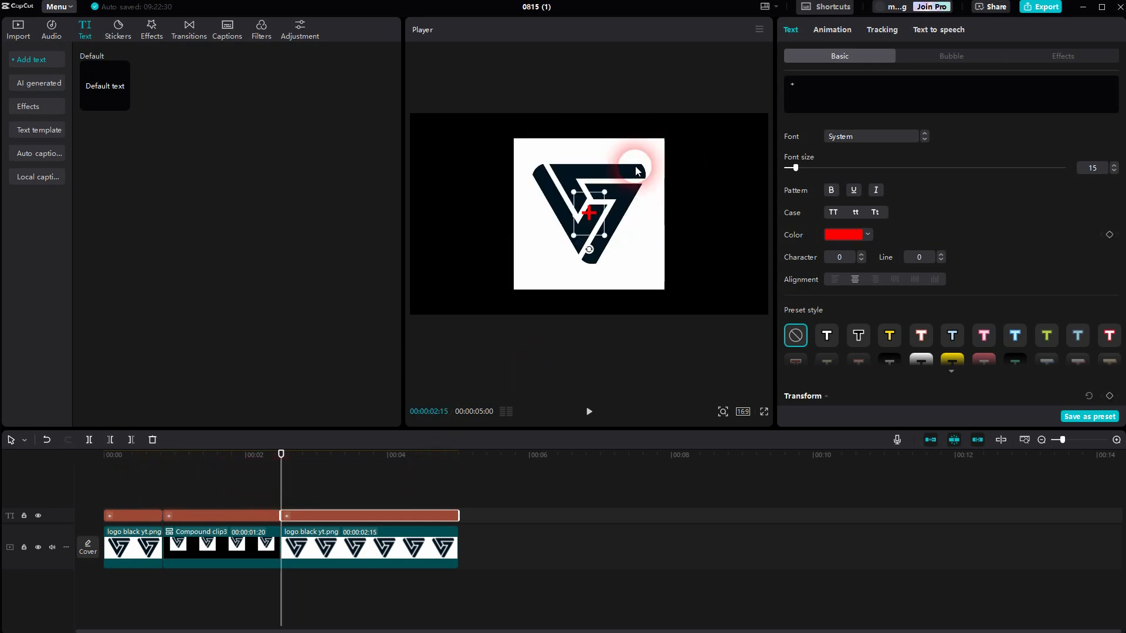
Move the third logo part so its top-right tip lines up with the plus marker
{"action": "left_click", "coordinate": [369, 556]}
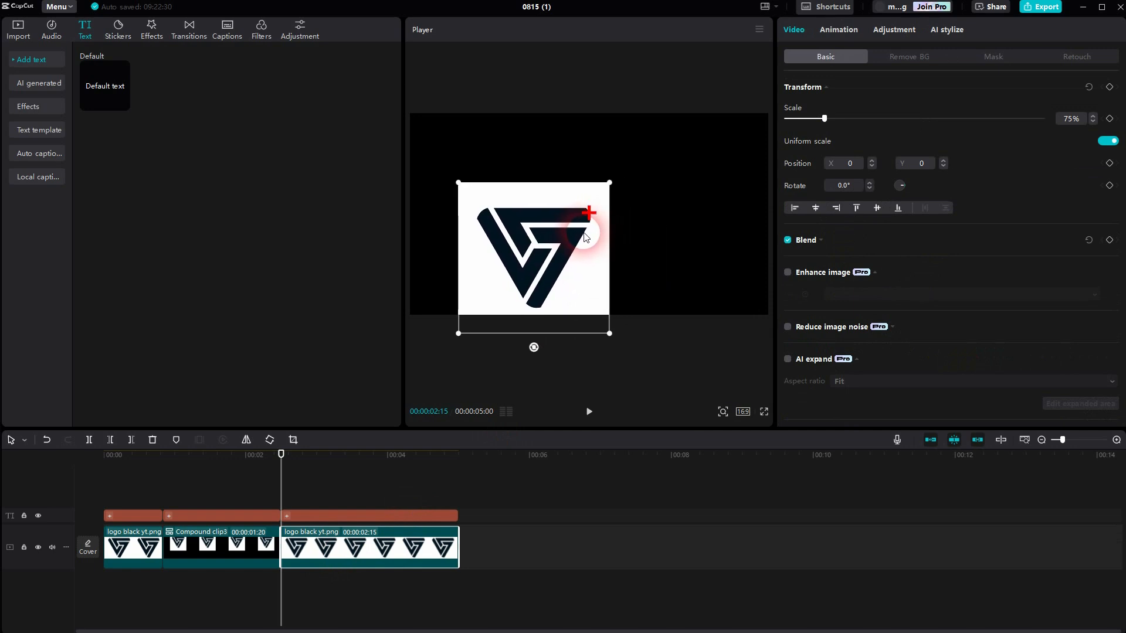
{"action": "left_click_drag", "start_coordinate": [585, 237], "coordinate": [575, 217]}
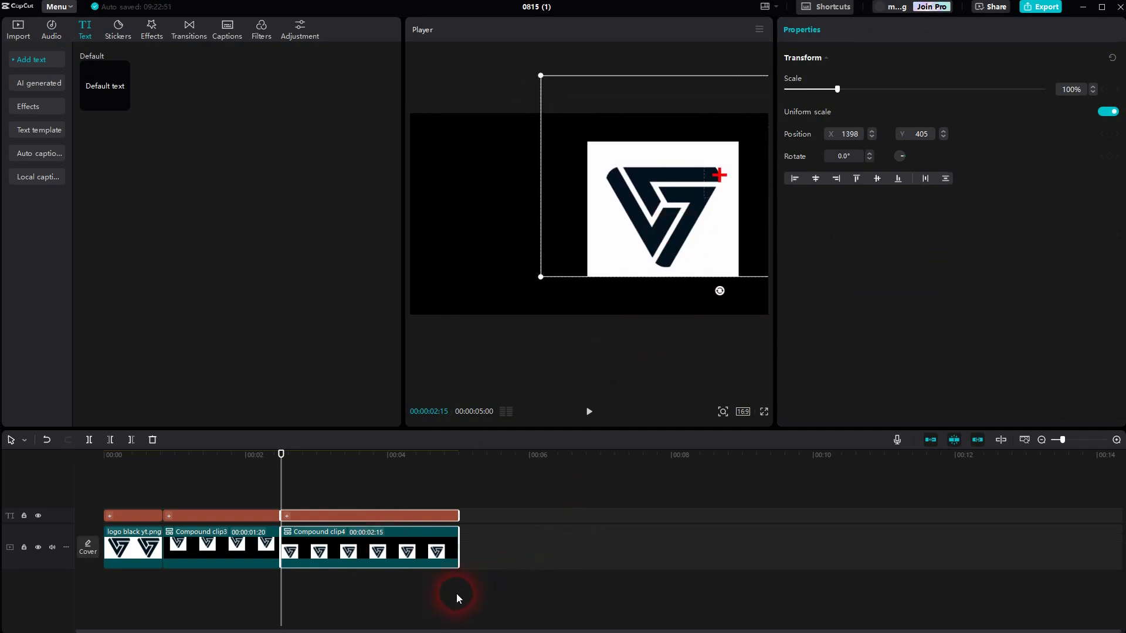
Select Compound clip4 to tilt it around its top-right tip at the marker
{"action": "left_click", "coordinate": [369, 549]}
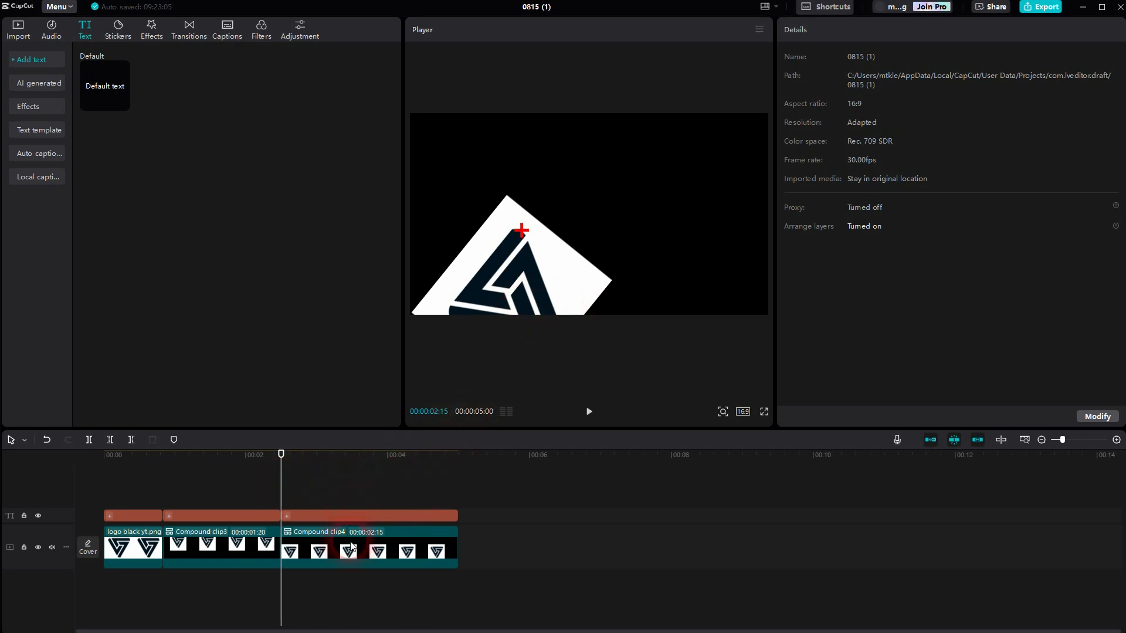
Record a -50.4° Rotate keyframe at 00:00:02:15 on Compound clip4
{"action": "left_click", "coordinate": [351, 549]}
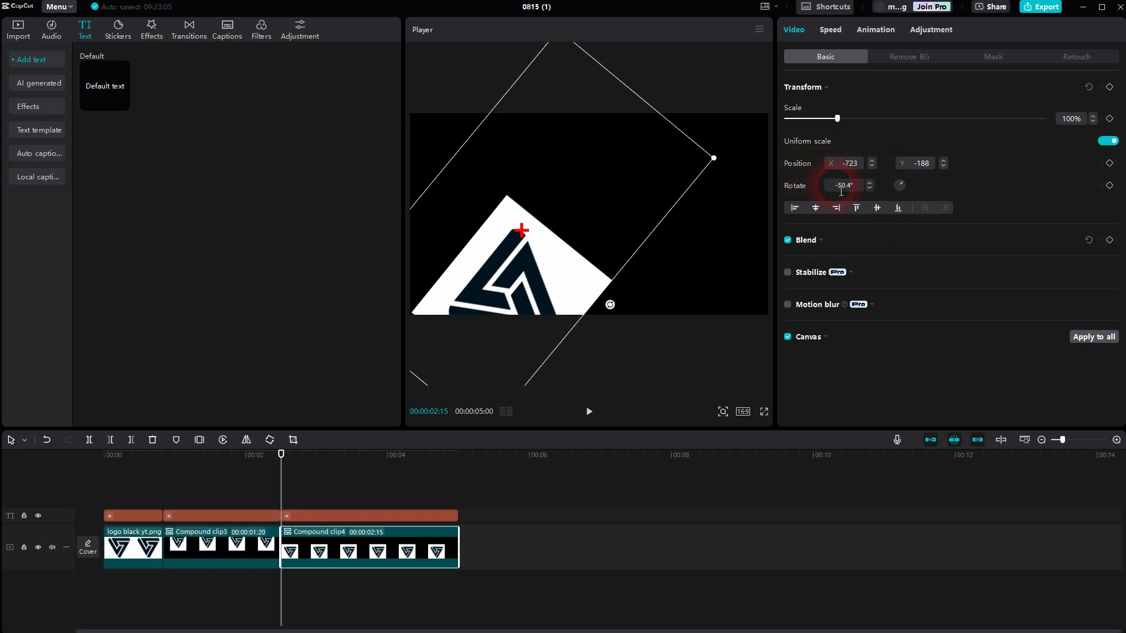
{"action": "mouse_move", "coordinate": [1108, 185]}
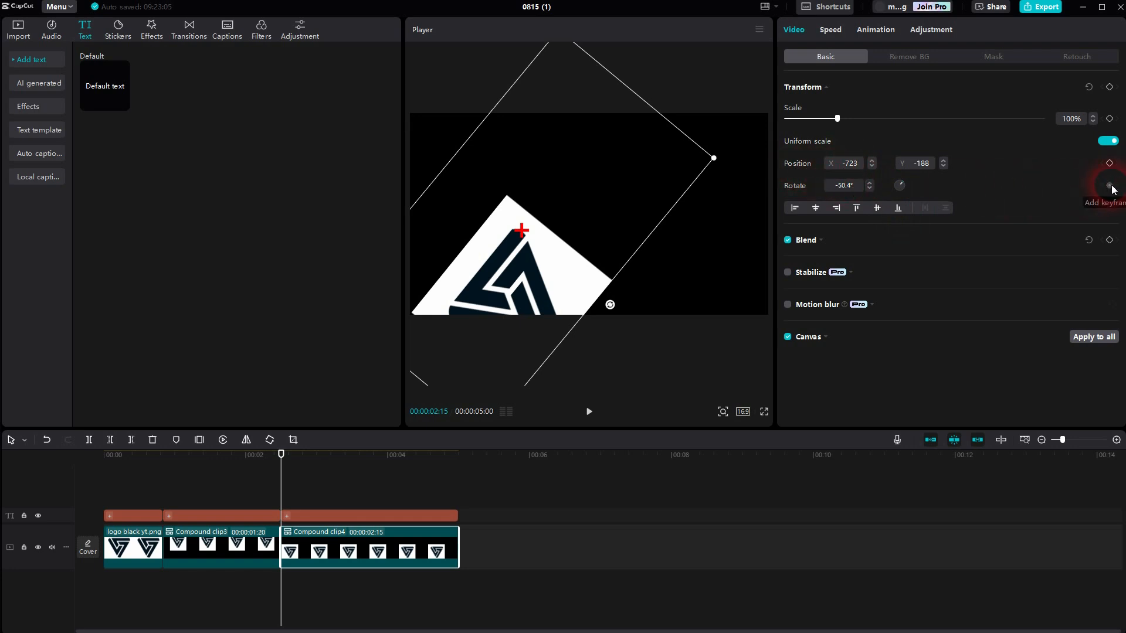
{"action": "left_click", "coordinate": [1109, 185]}
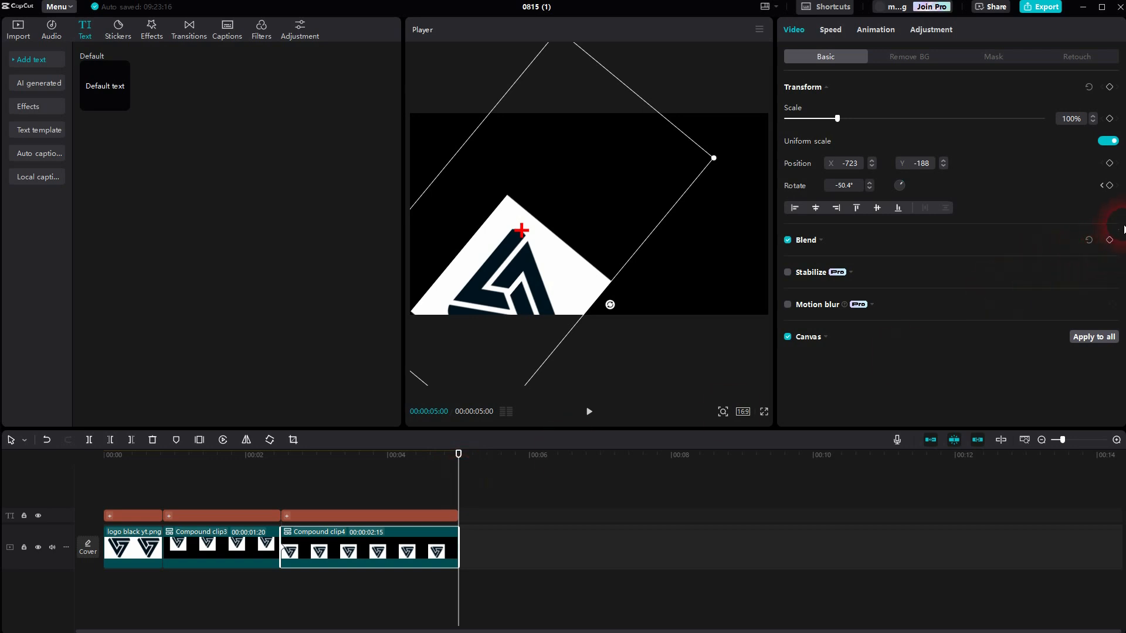
{"action": "mouse_move", "coordinate": [1109, 185]}
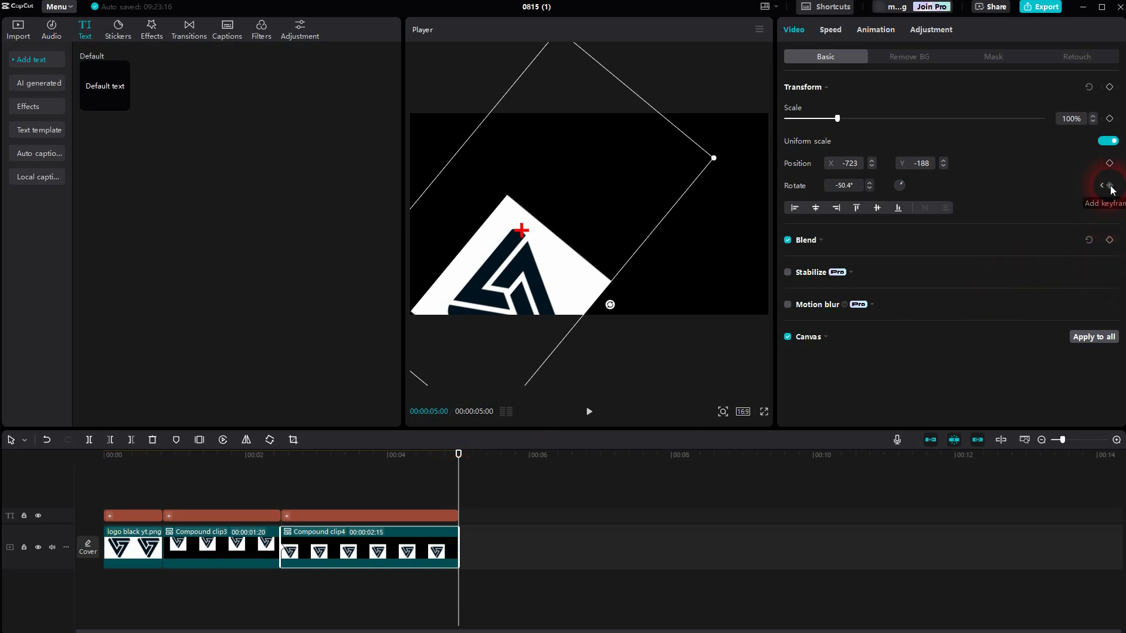